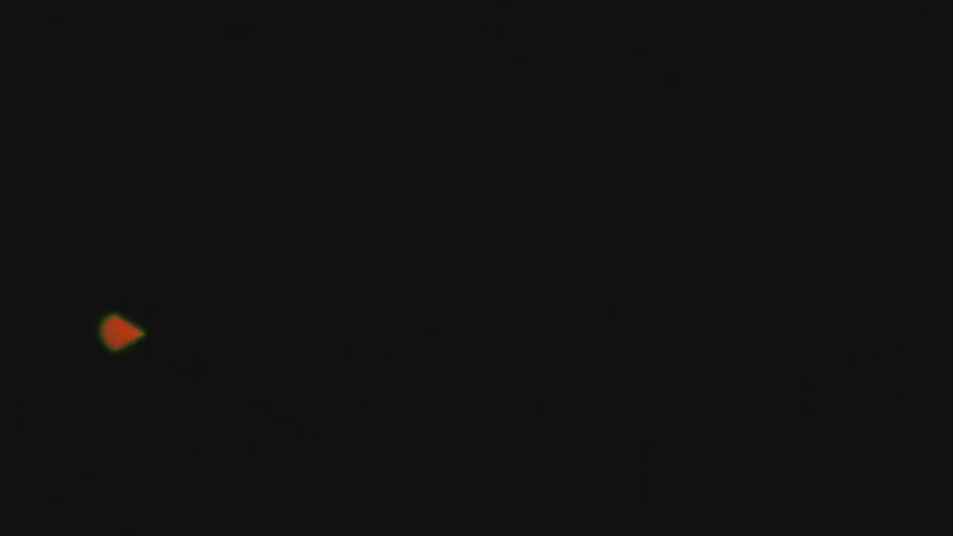
{"action": "mouse_move", "coordinate": [196, 331]}
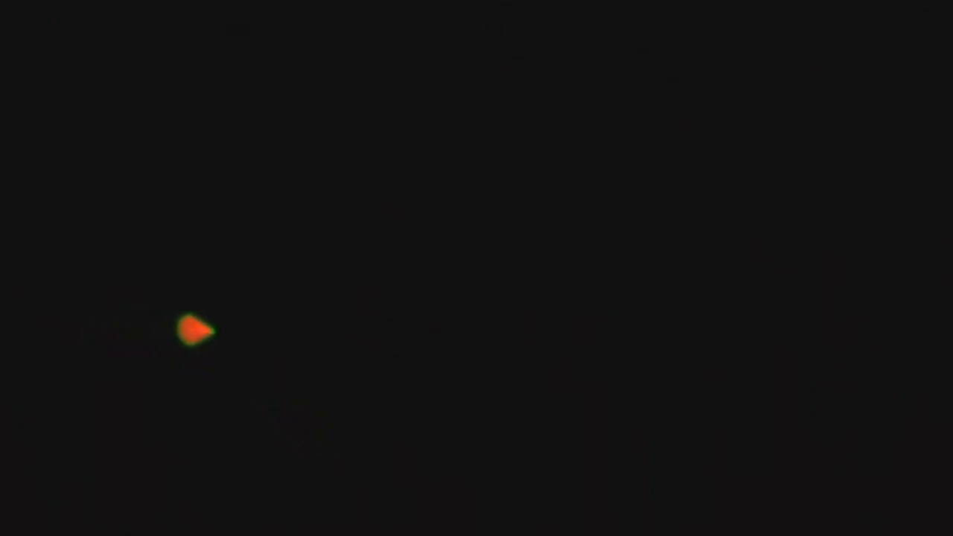